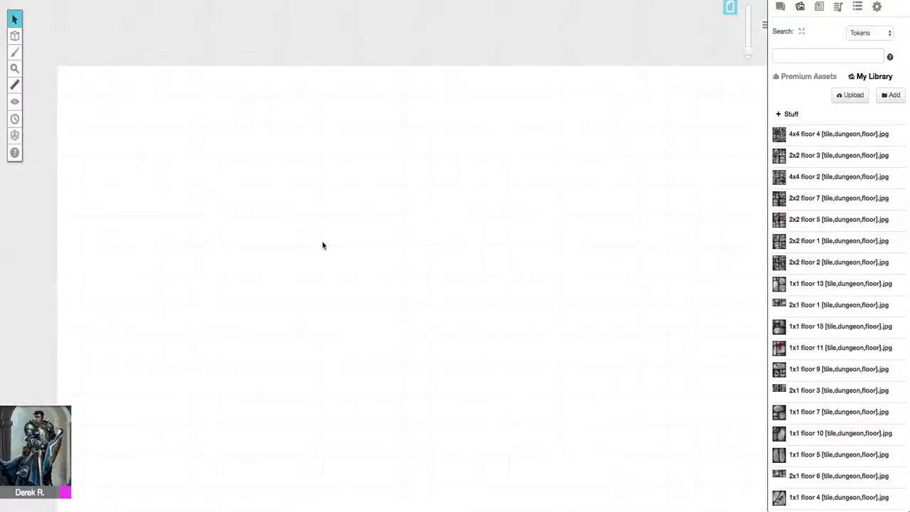
mouse_move(349, 246)
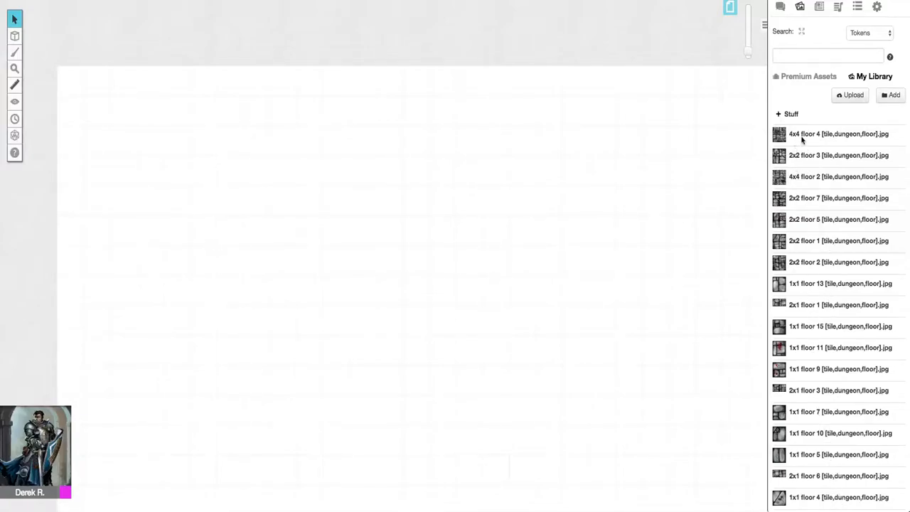
mouse_move(795, 212)
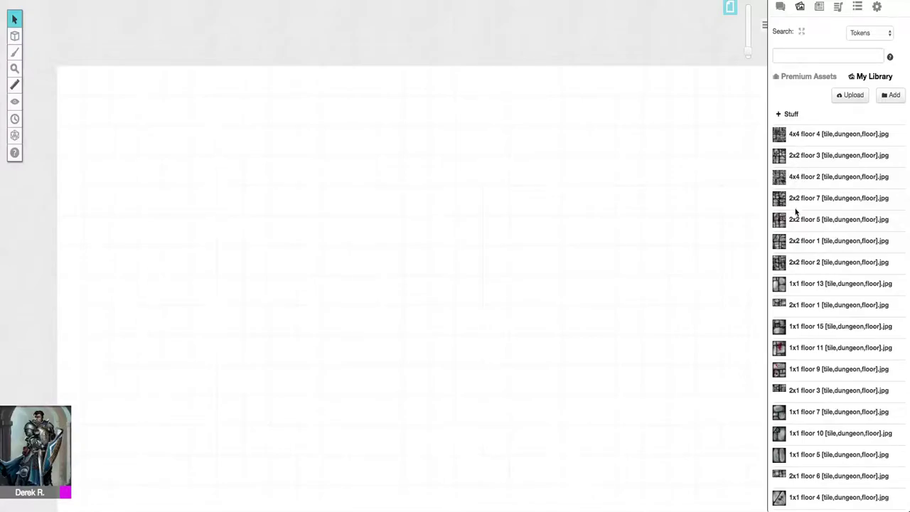
mouse_move(800, 56)
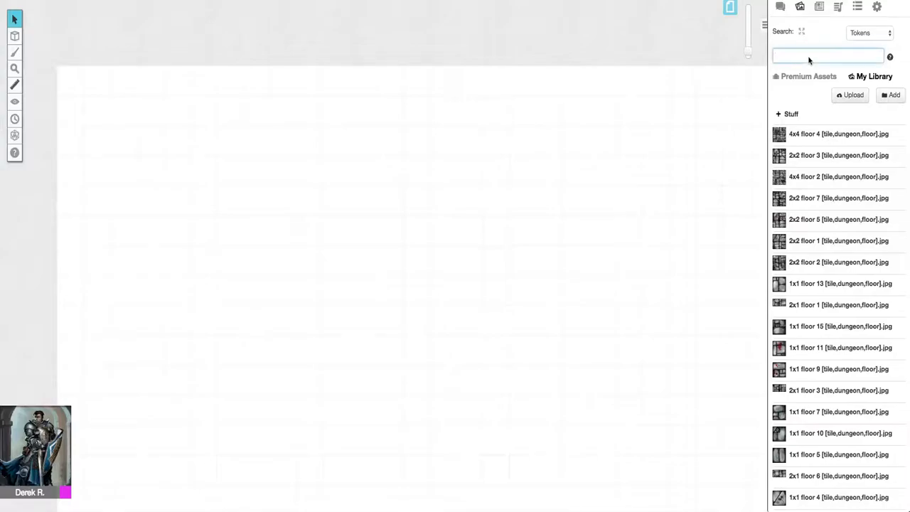
Step: Search 'ro' for room tiles and stretch the larger right room to fit the grid
text(ro)
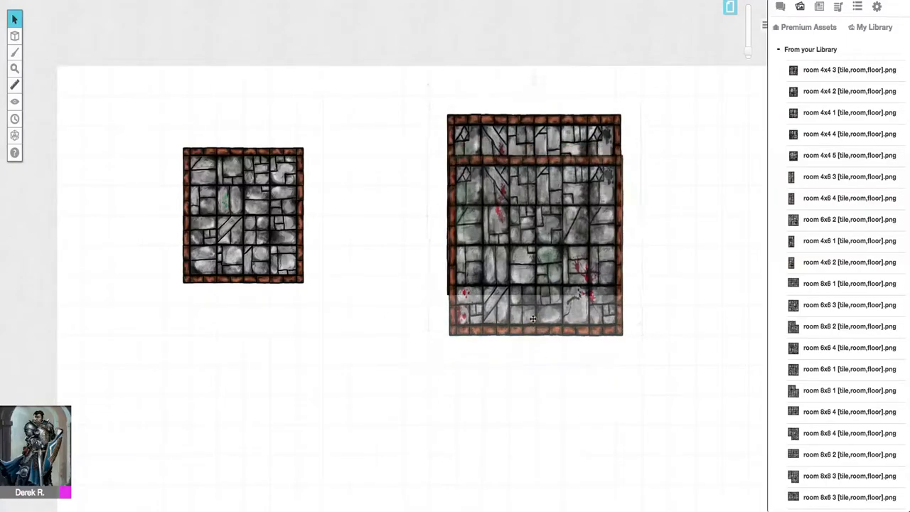
click(535, 224)
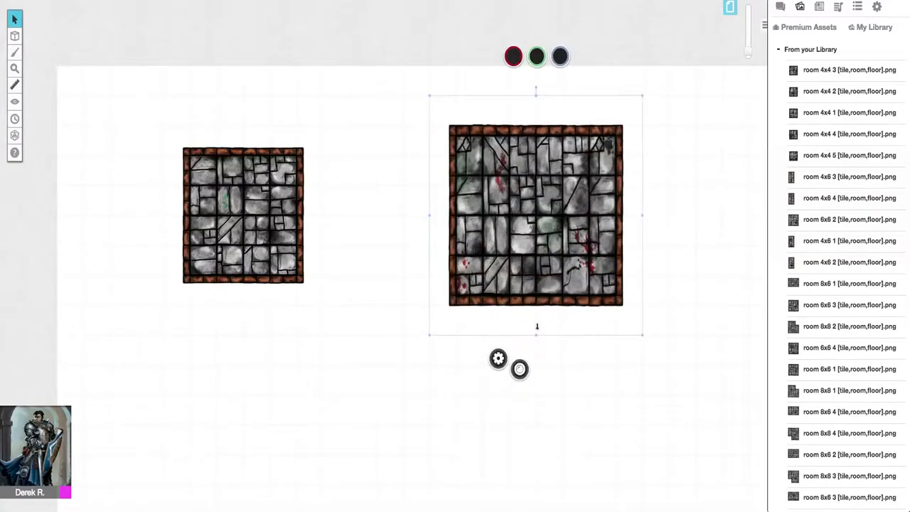
drag(536, 334, 536, 275)
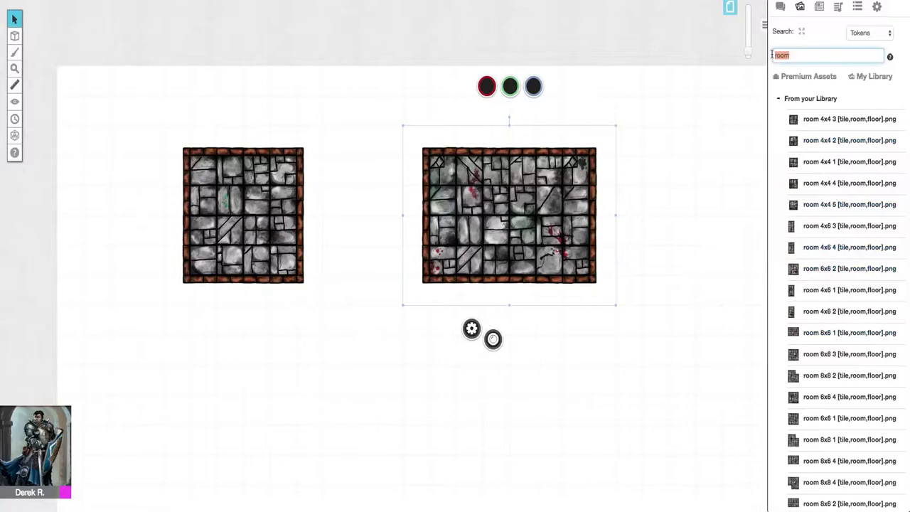
Step: Search 'hall' and stretch a hallway tile until it joins both rooms
text(hall)
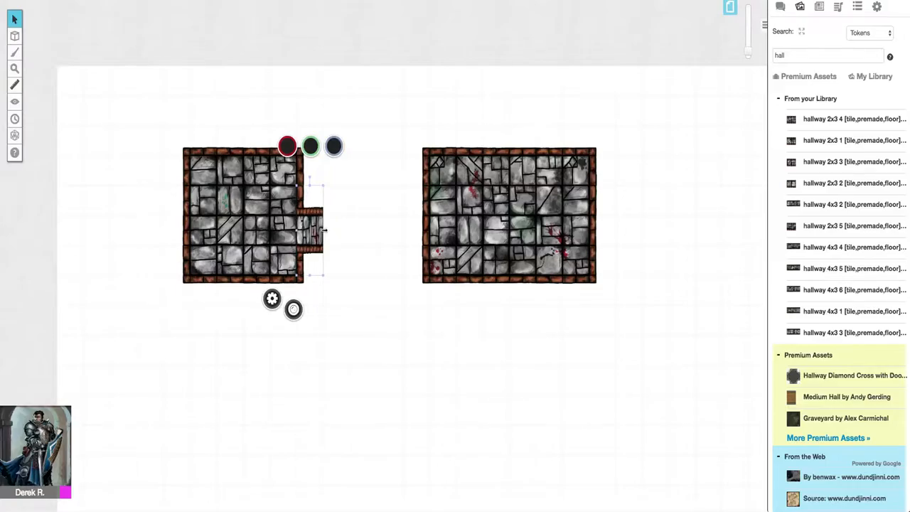
drag(312, 231, 348, 228)
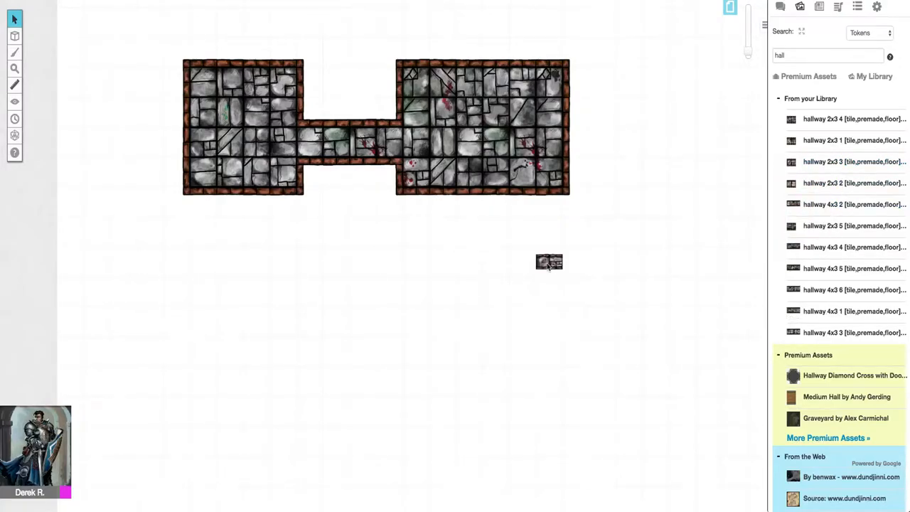
Step: Fit a vertical hallway under the right room and add a short hallway off its right side
click(548, 262)
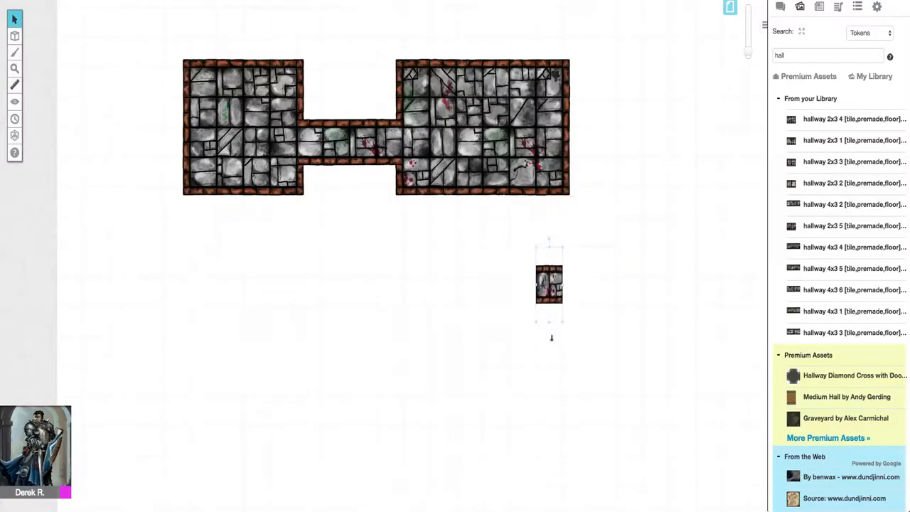
click(561, 289)
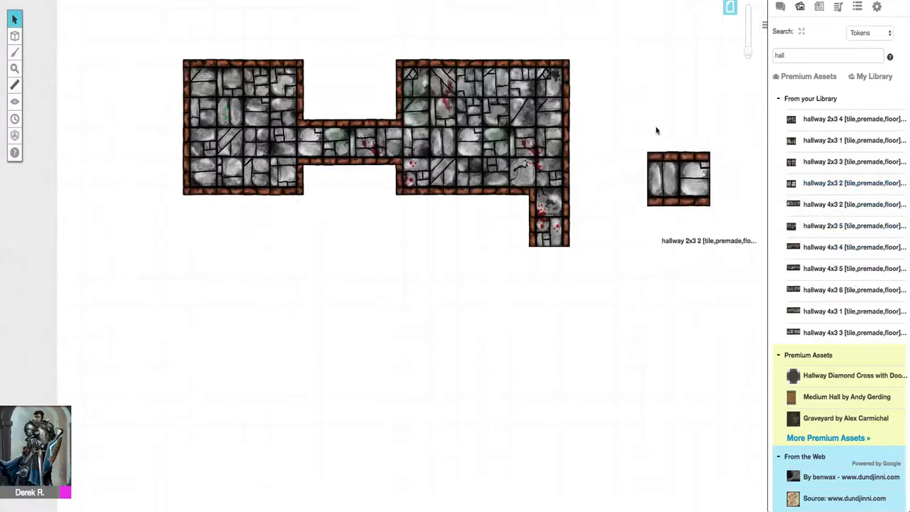
click(678, 180)
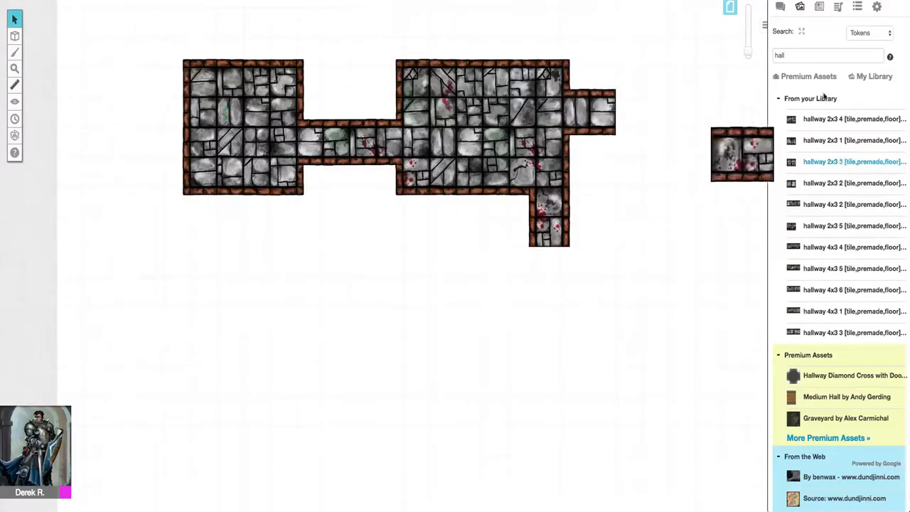
text(ro)
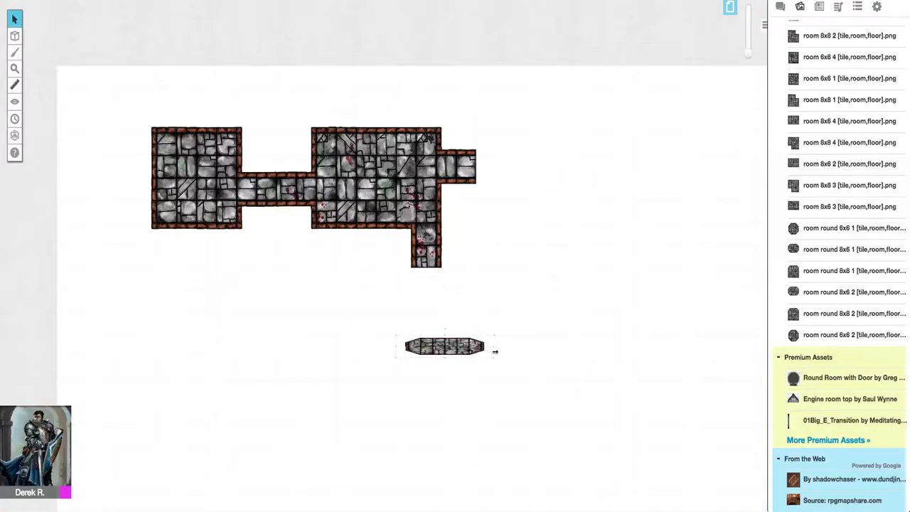
Step: Enlarge the octagonal room to the grid and attach it below the downward hallway
drag(494, 351, 537, 354)
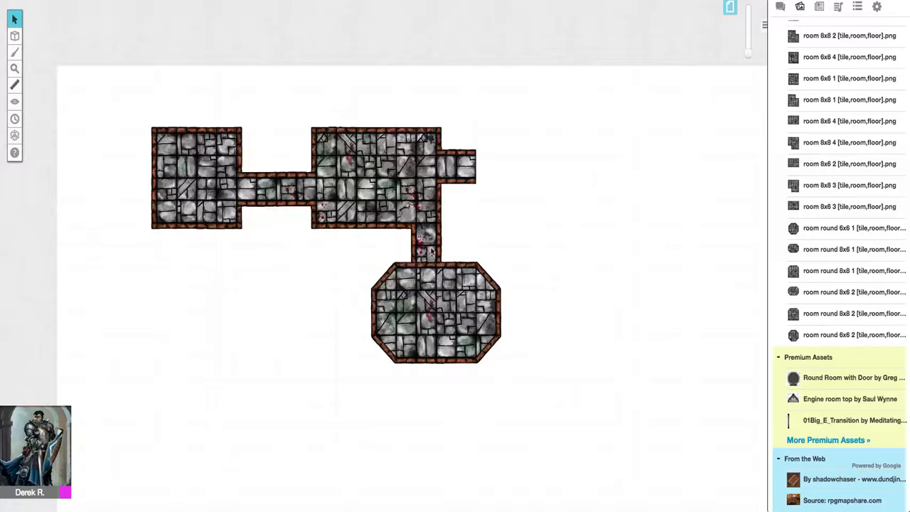
right_click(427, 253)
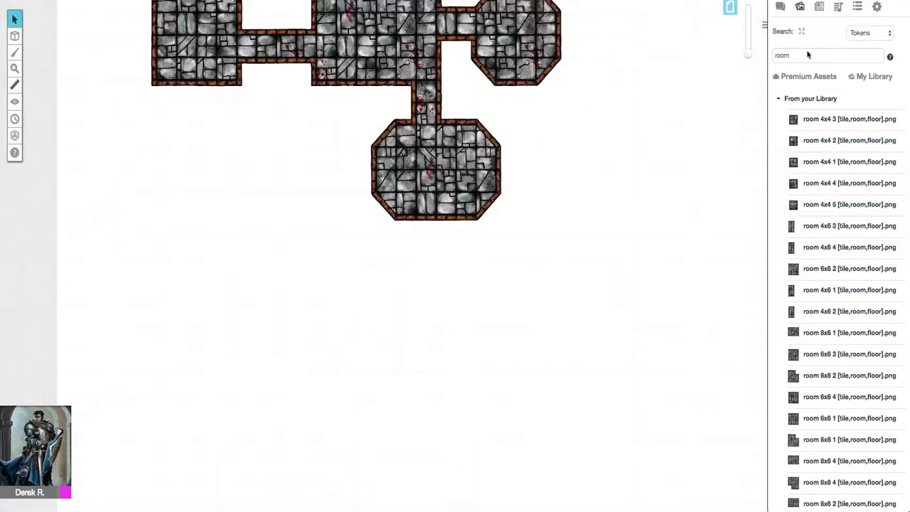
Step: Run a short hallway down from the lower rounded room into a cut-corner room tile
text(ha)
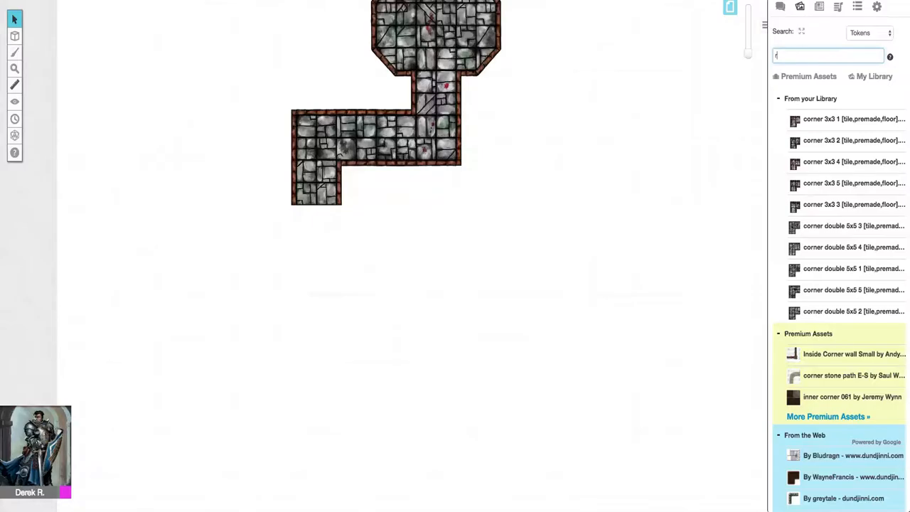
text(room)
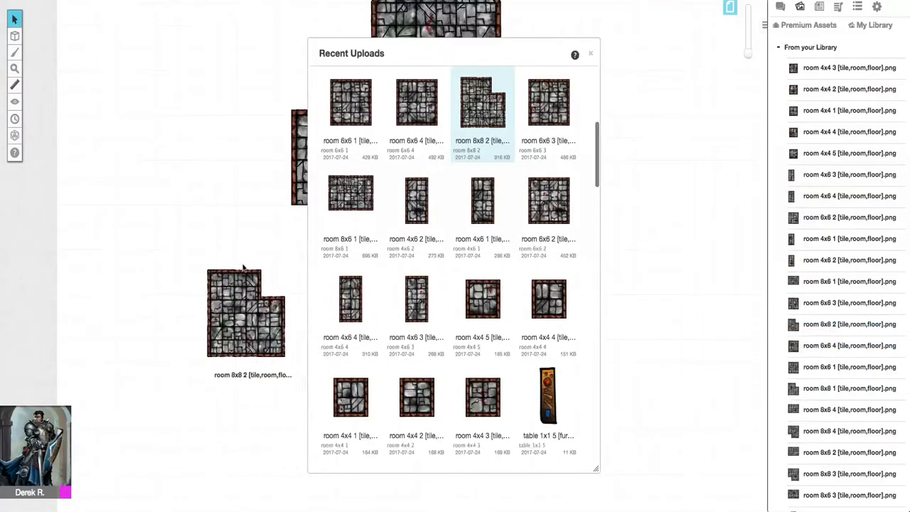
click(589, 54)
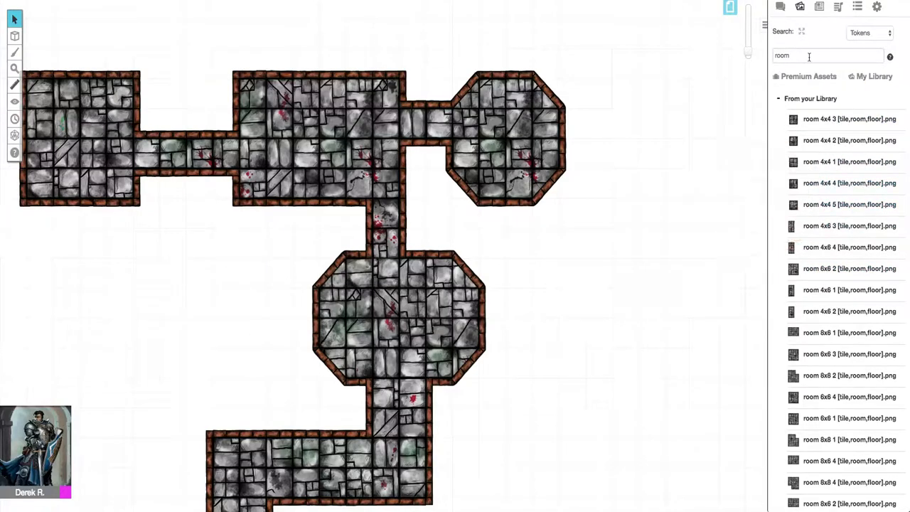
text(stuff)
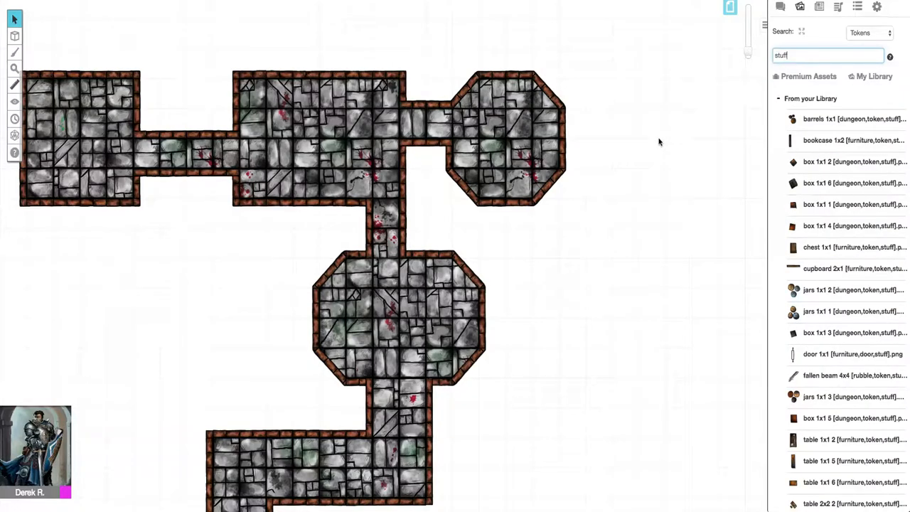
Step: Place a barrel token in the left room and a door at its hallway entrance
click(9, 16)
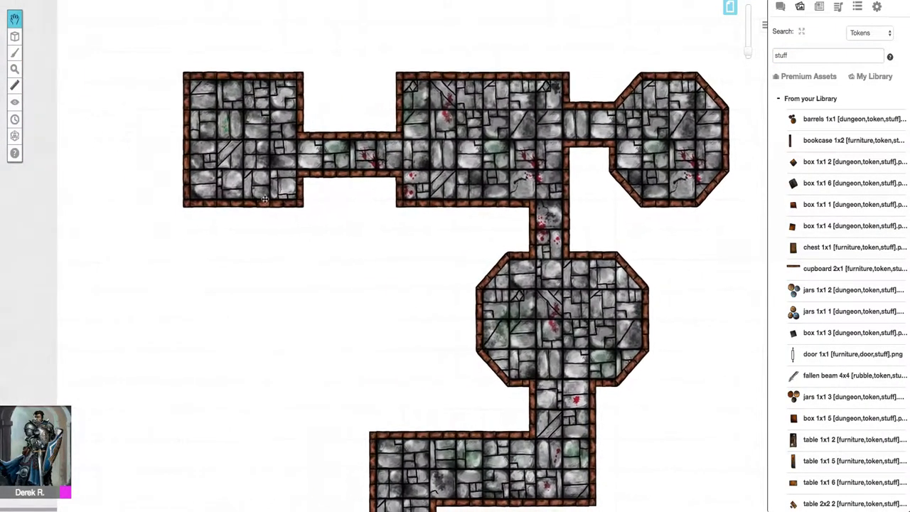
click(12, 16)
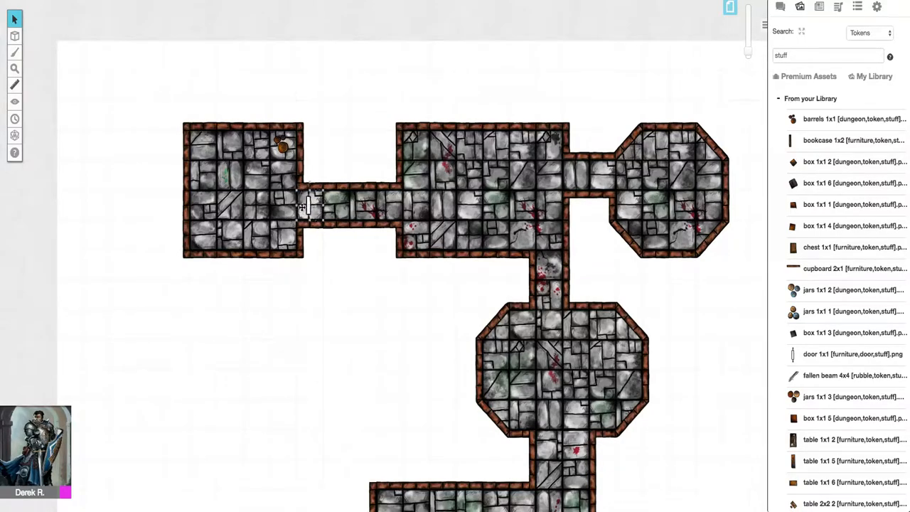
mouse_move(313, 210)
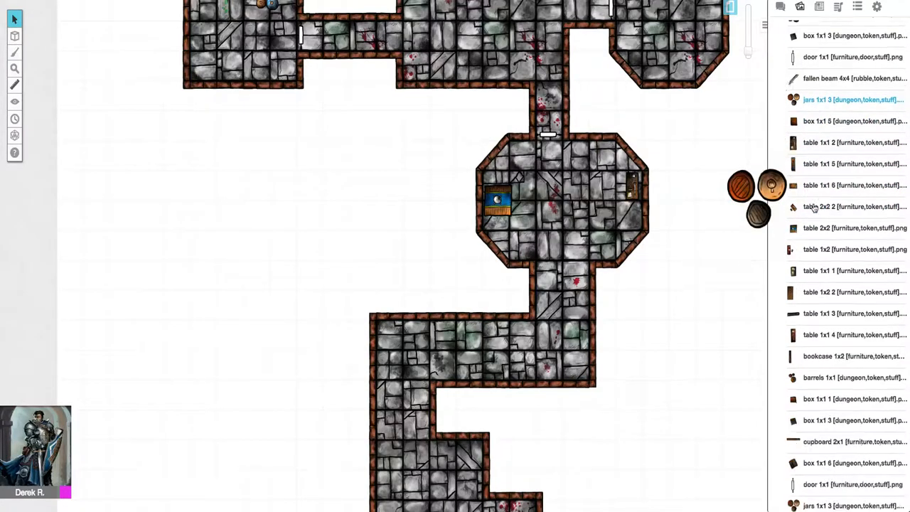
Step: Scroll My Library down to the table 1x5 token
scroll(down, 3)
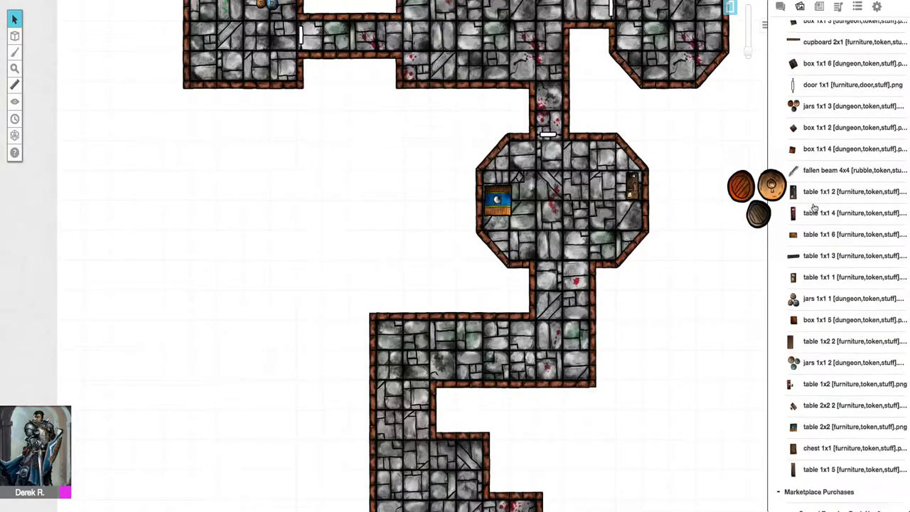
scroll(down, 3)
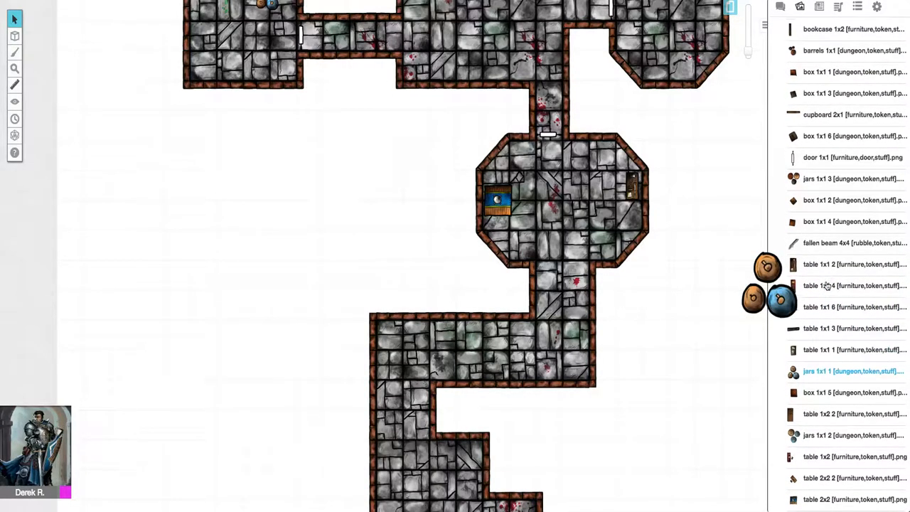
scroll(down, 3)
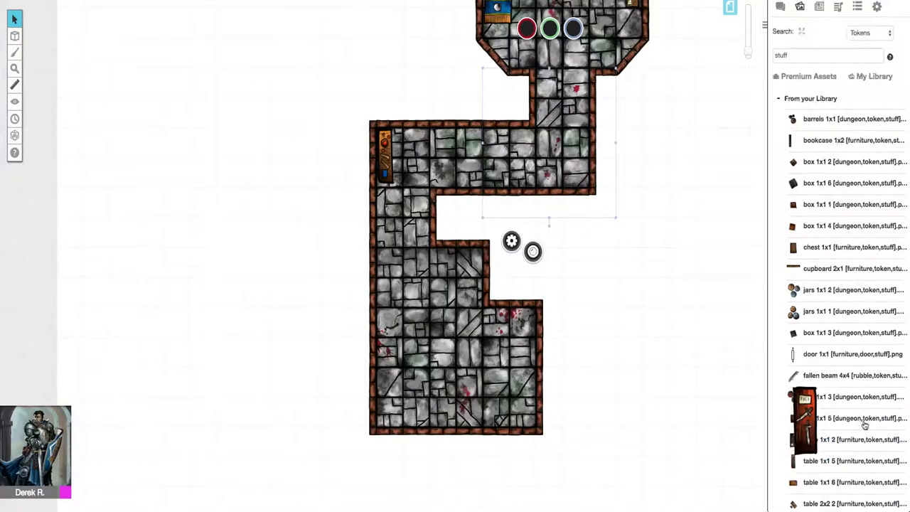
Step: Search the Art Library for 'statue' to list statue assets
text(s)
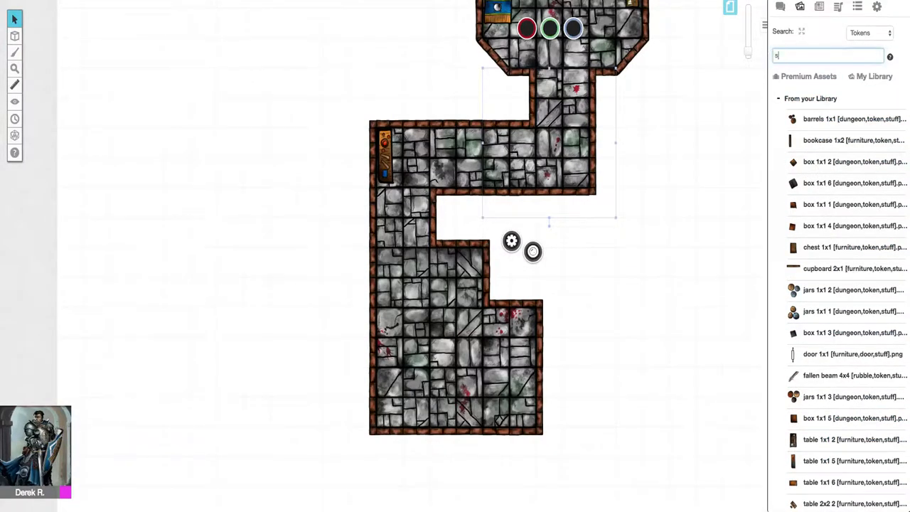
text(tatue)
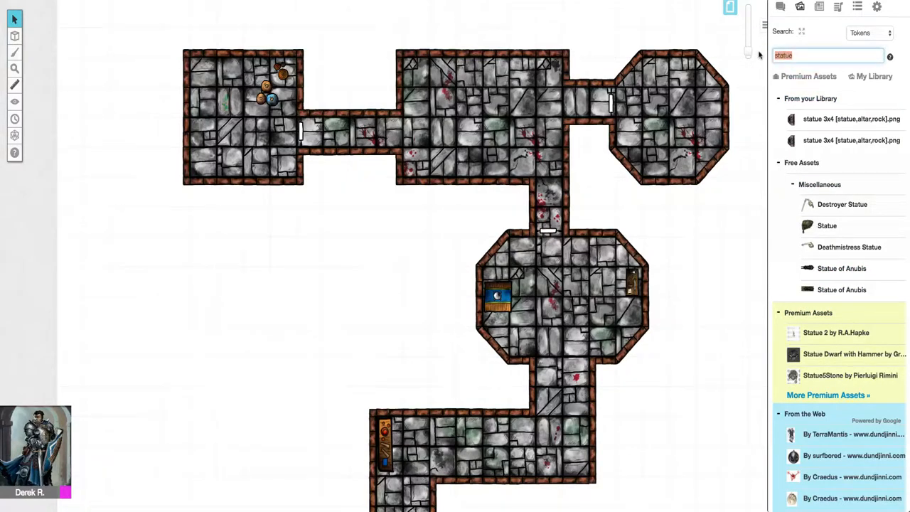
Step: Search 'stuff' to bring back the chest, cupboard, table and box tokens
text(stuff)
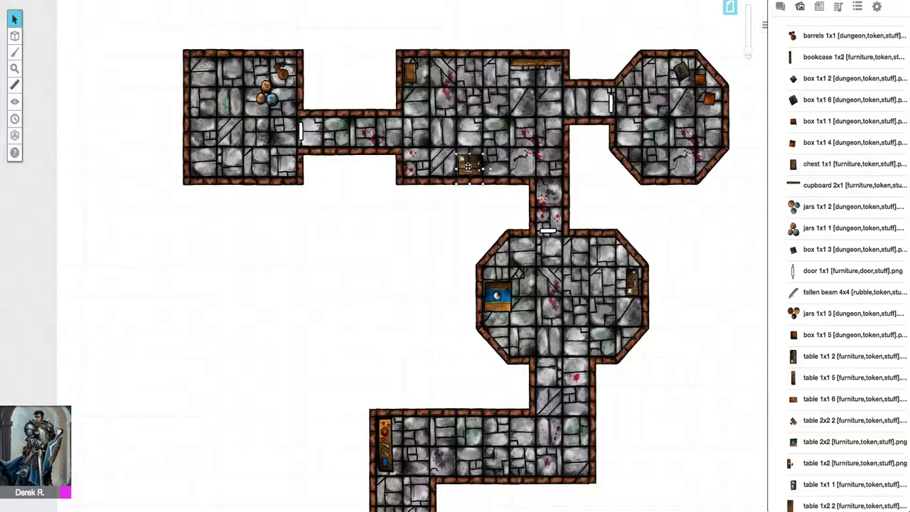
scroll(down, 3)
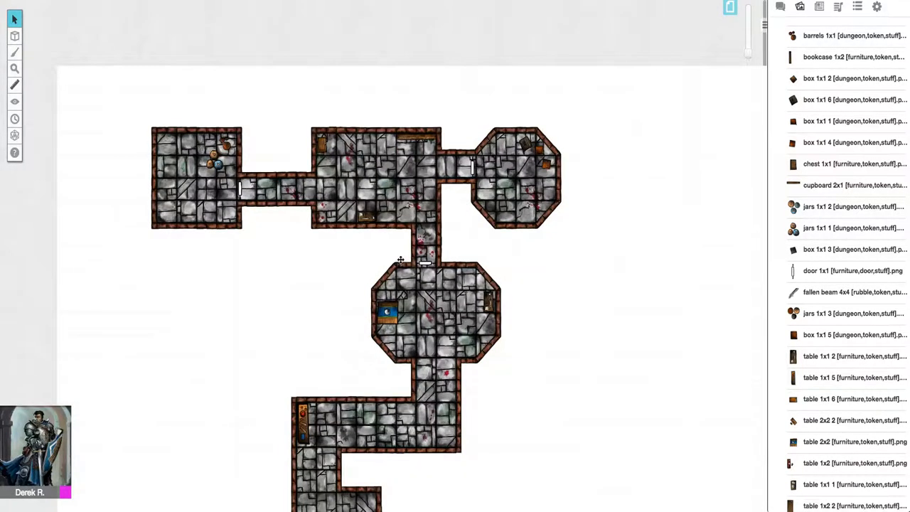
scroll(down, 3)
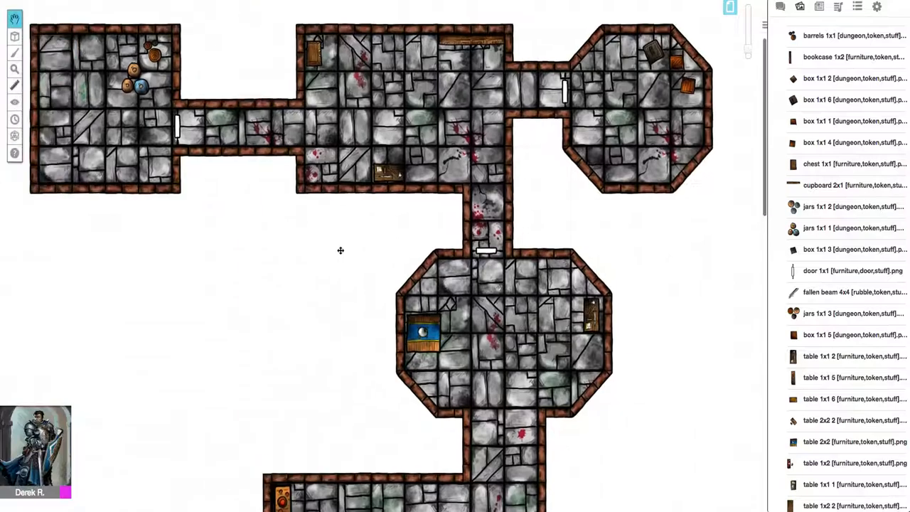
drag(340, 250, 559, 248)
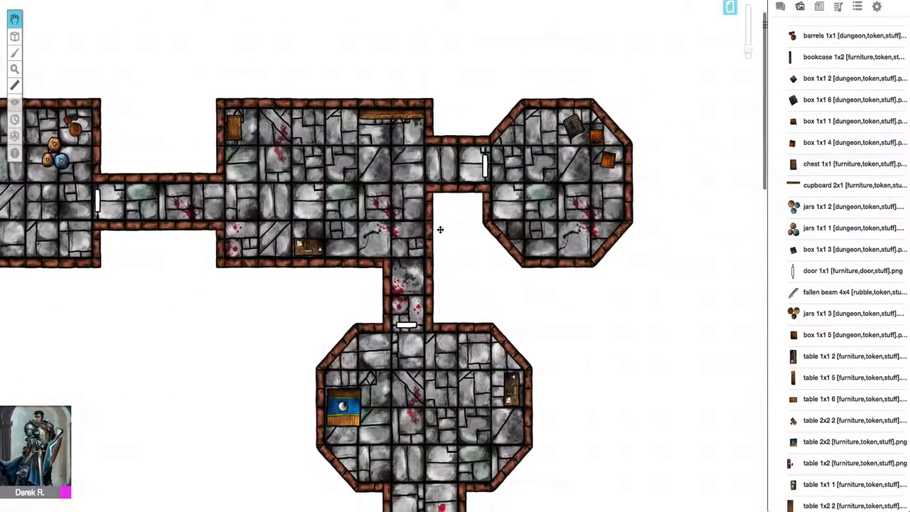
scroll(down, 3)
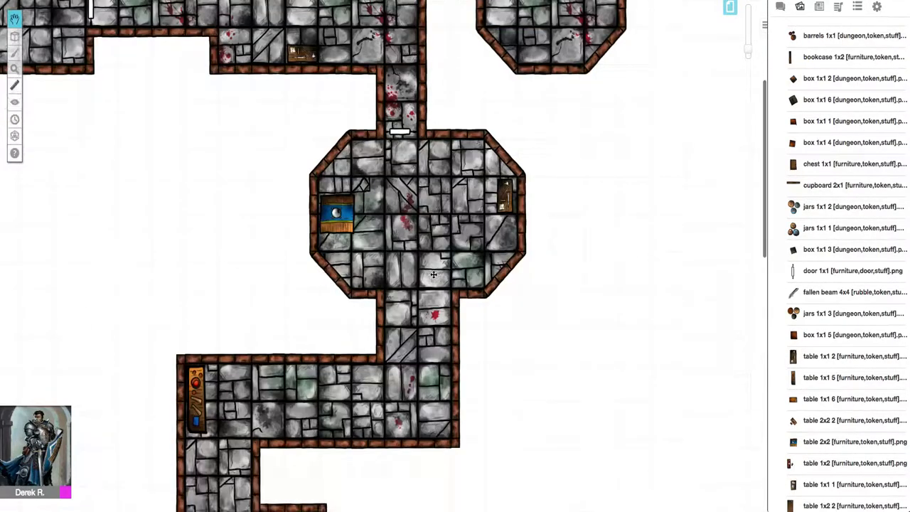